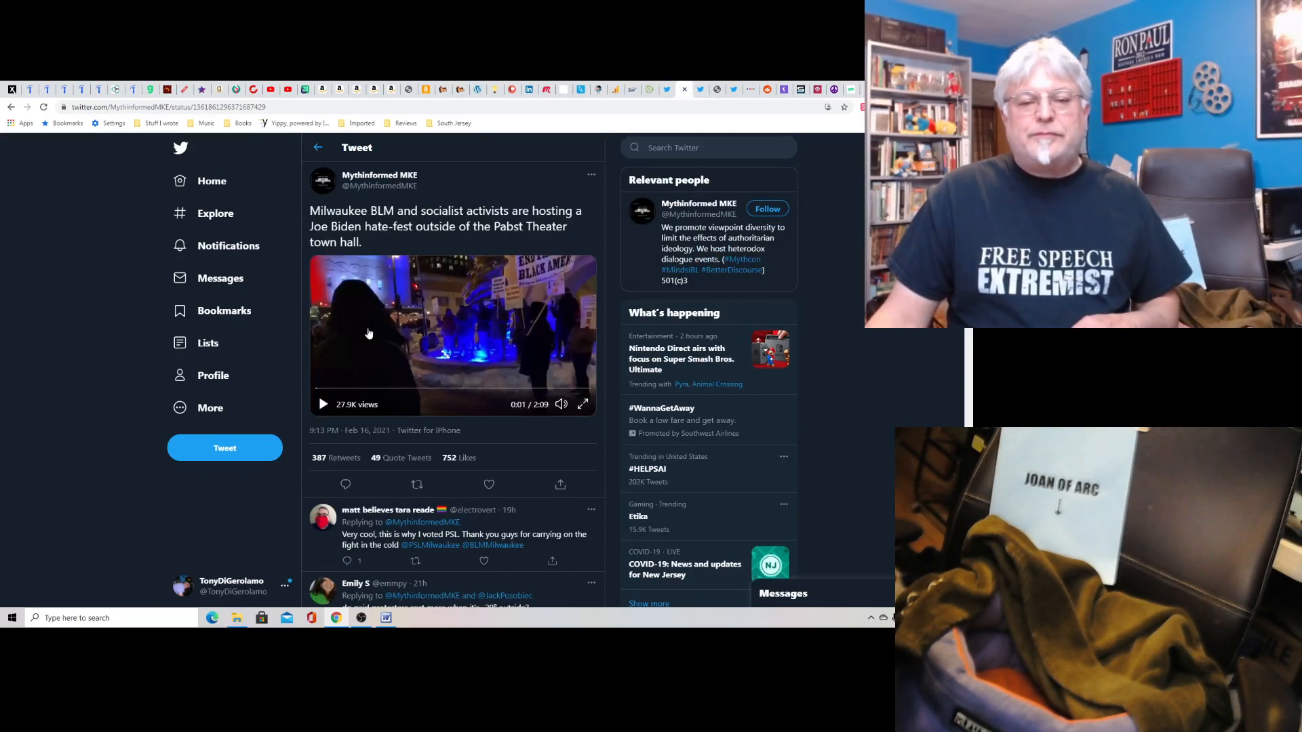
mouse_move(434, 341)
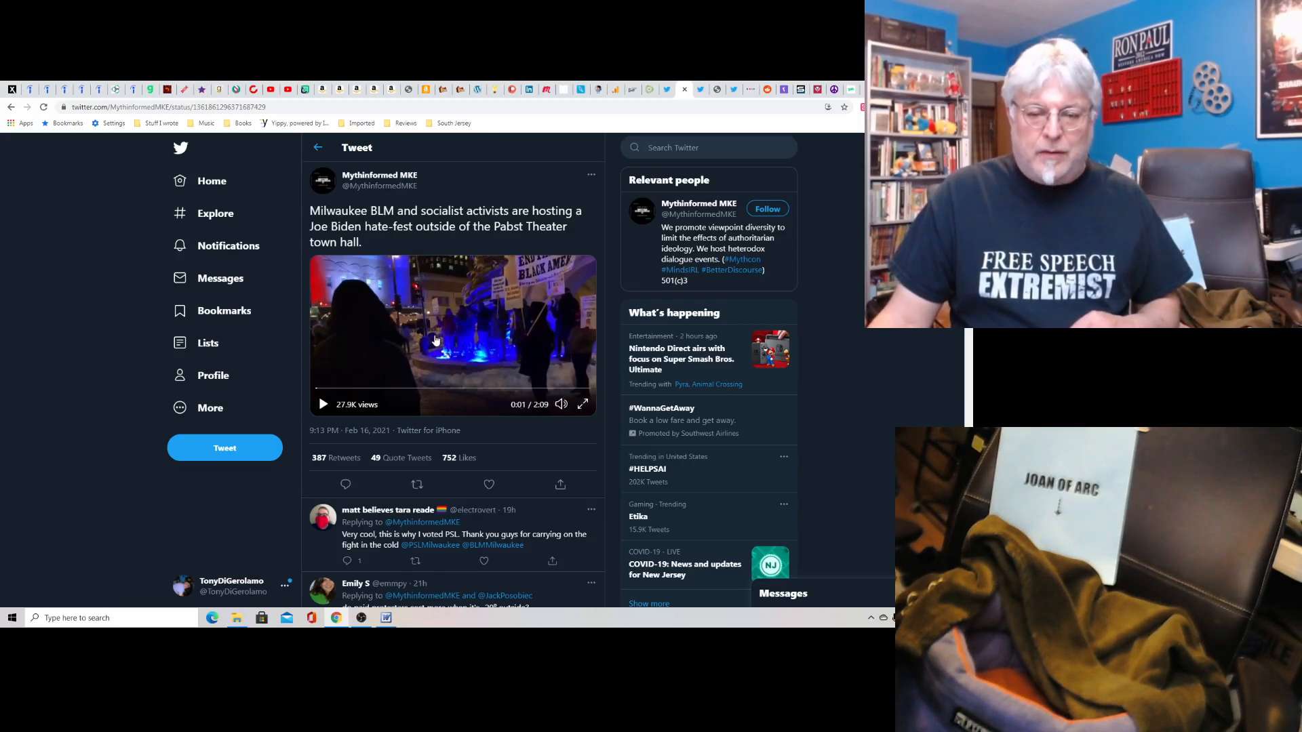
mouse_move(444, 392)
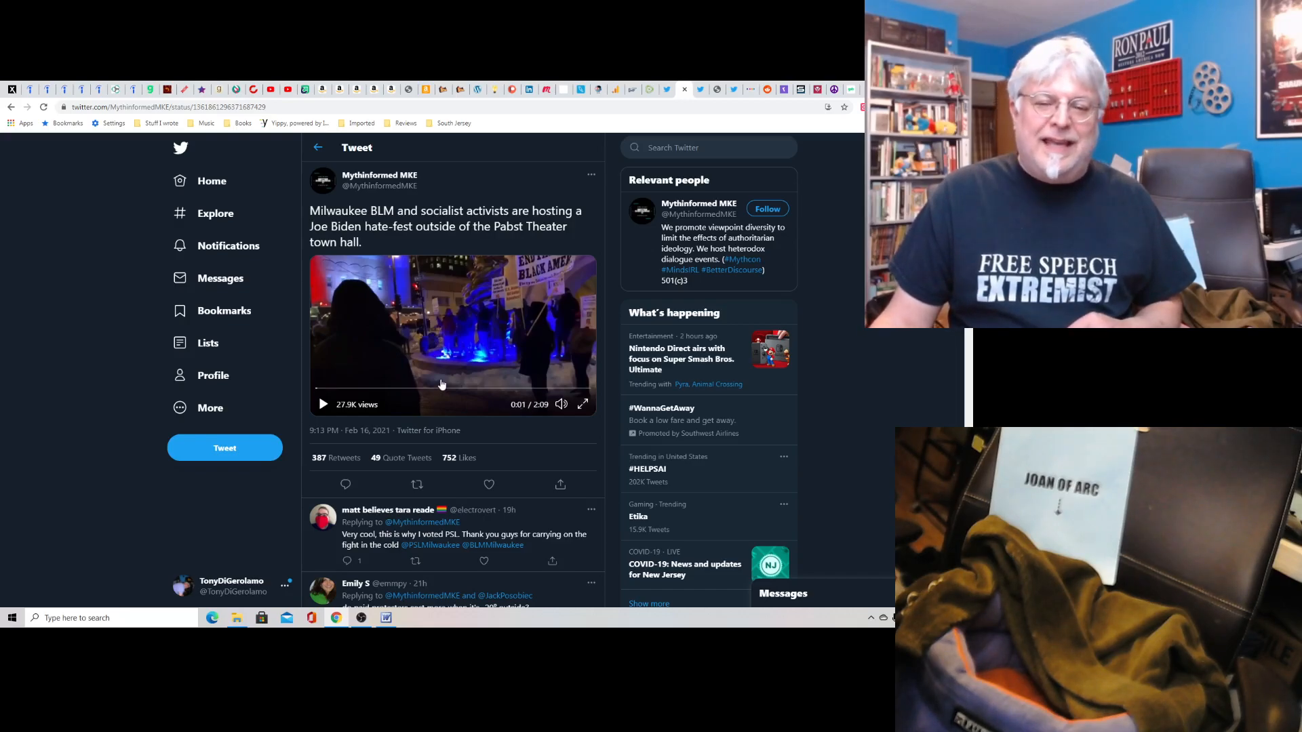
mouse_move(560, 404)
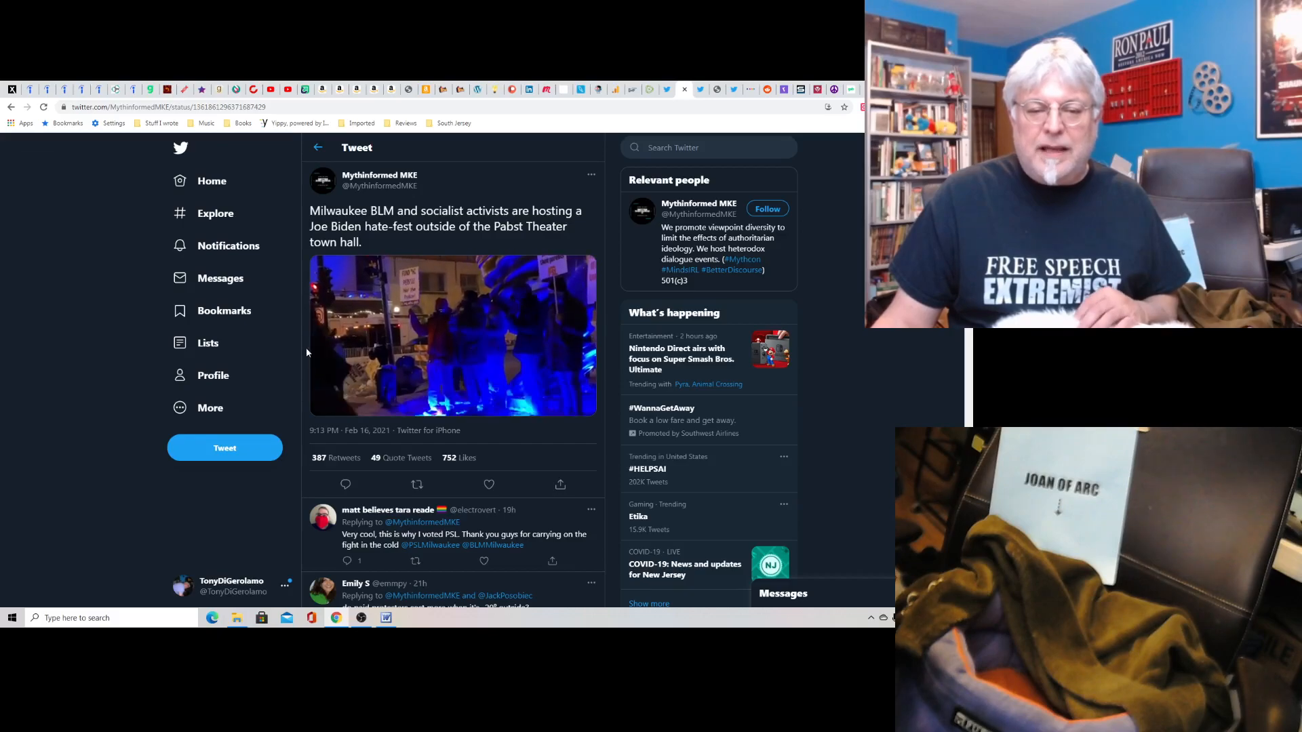
Step: Pause the Milwaukee protest video, seek ahead, and stop it at about 1:55
left_click(451, 336)
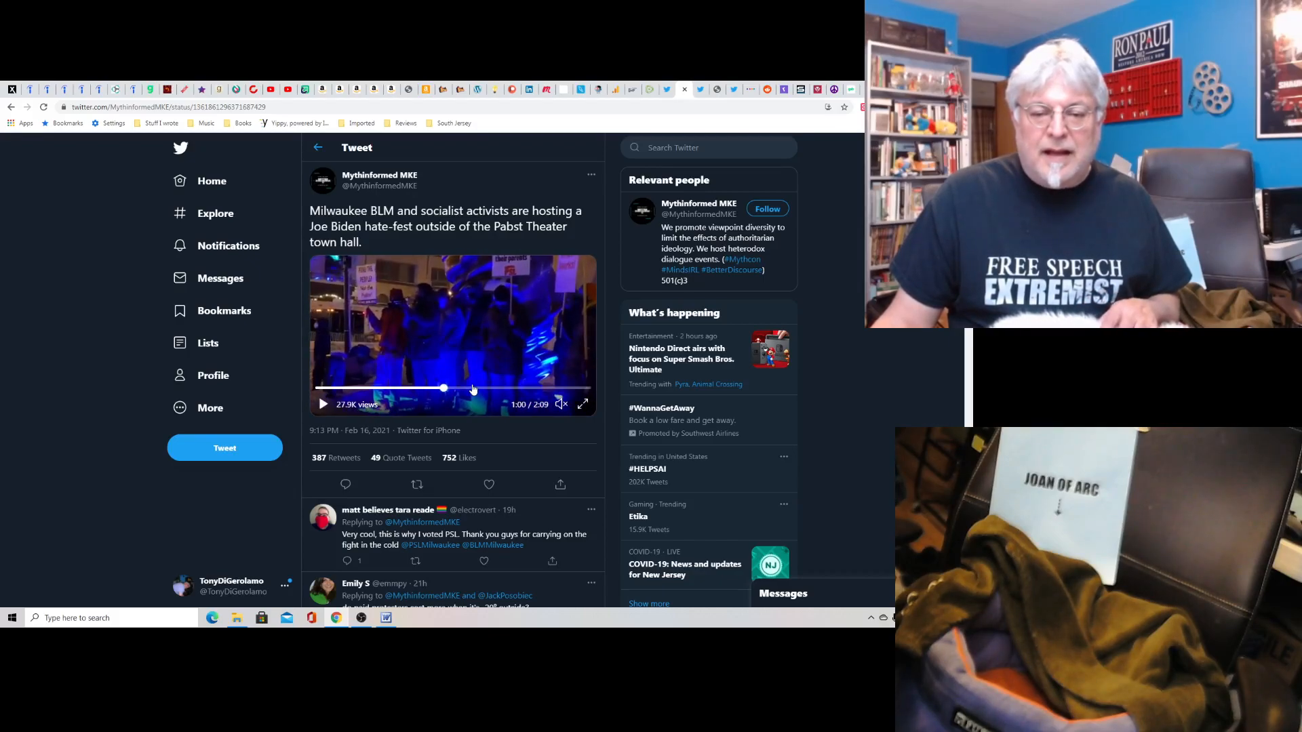
left_click(322, 404)
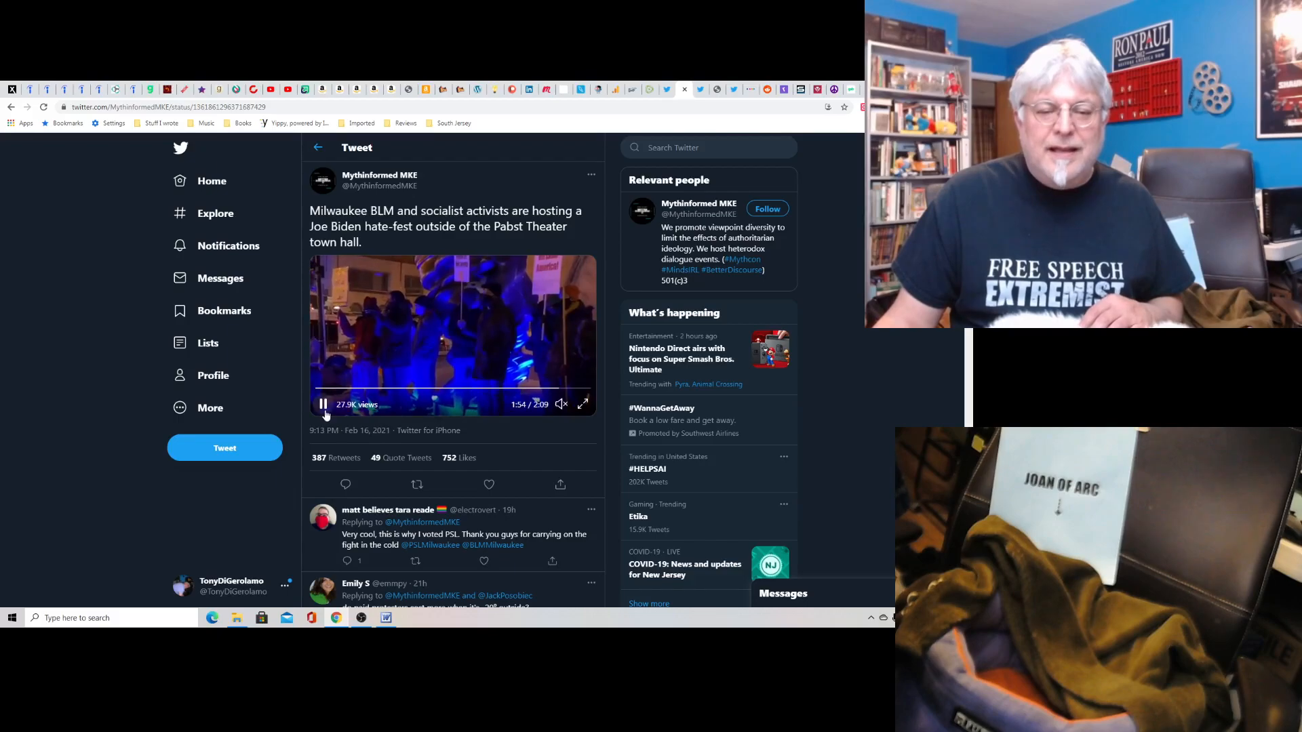
left_click(323, 404)
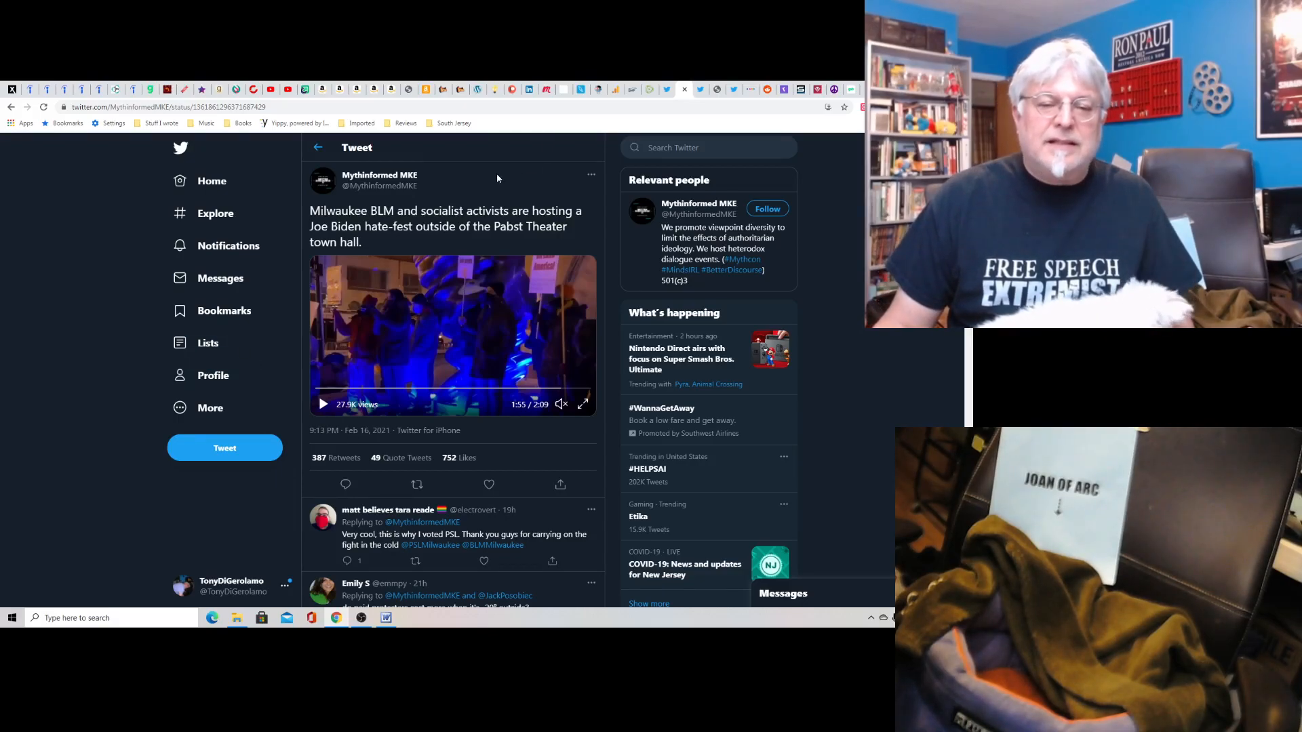
mouse_move(379, 174)
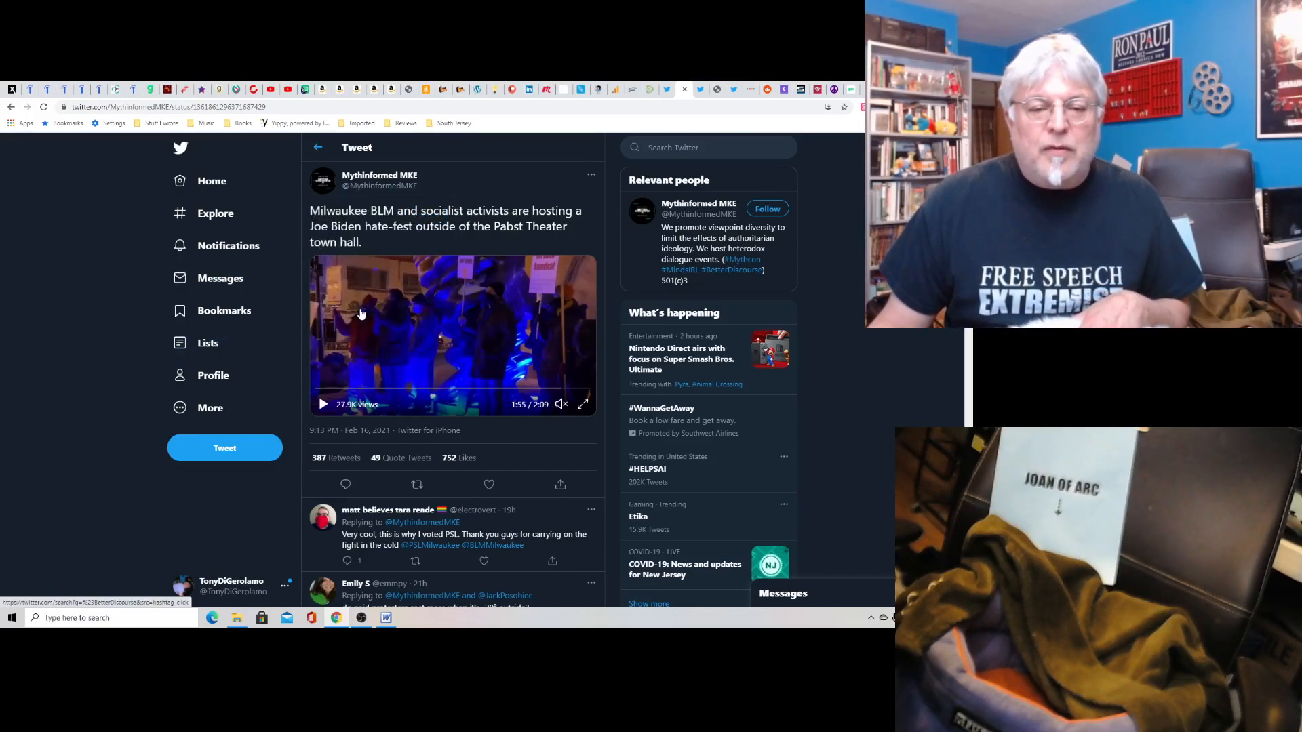
mouse_move(378, 174)
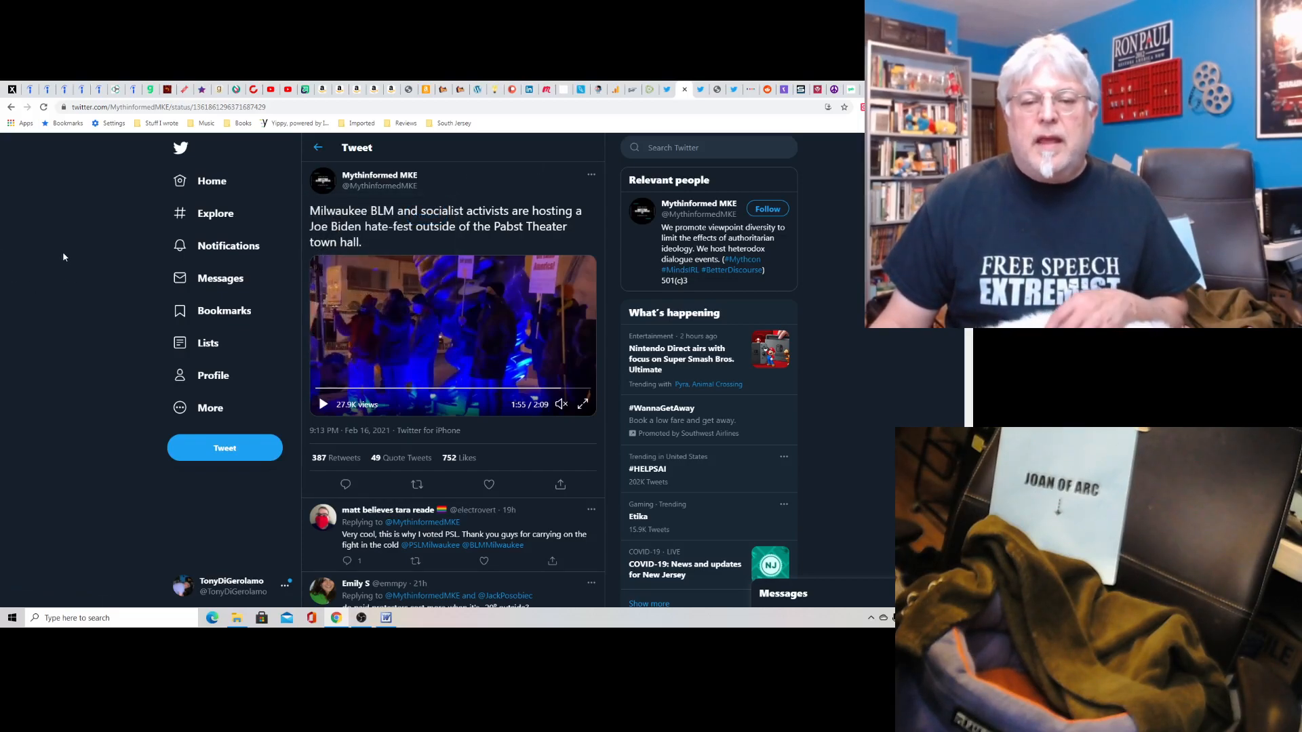
mouse_move(1, 315)
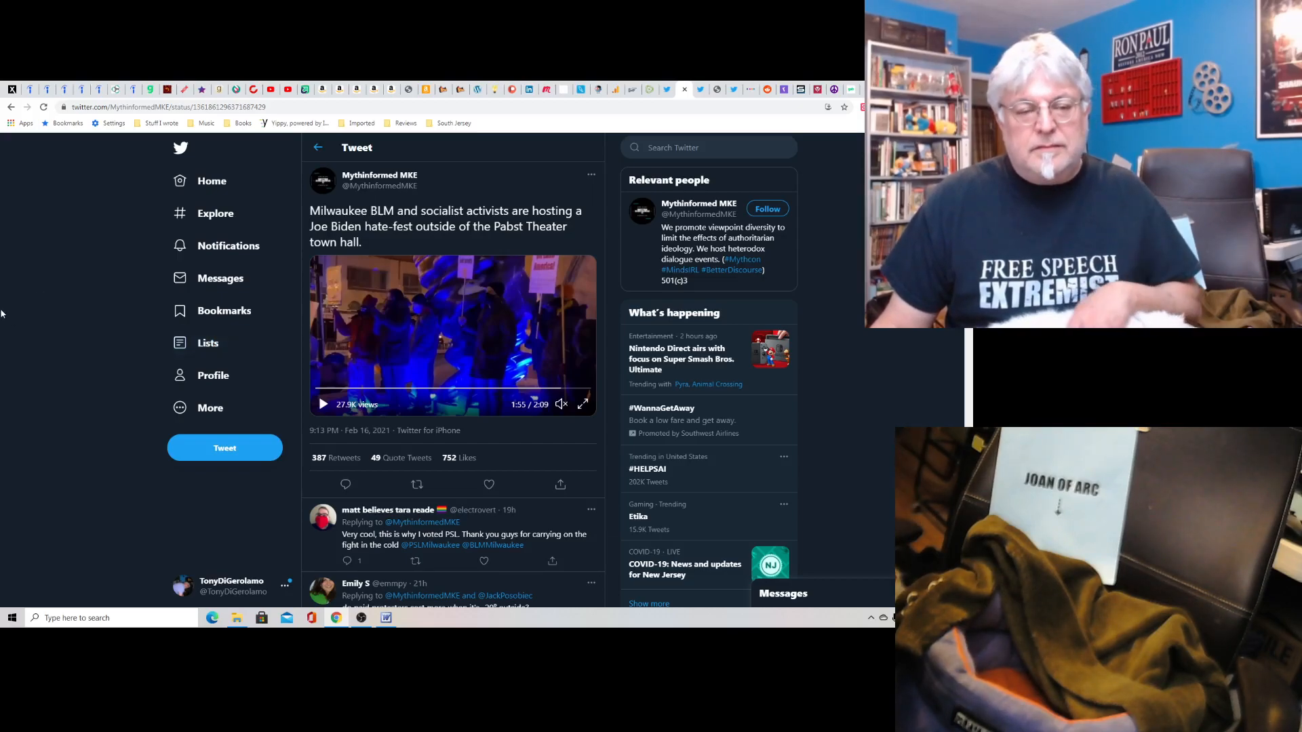
mouse_move(70, 297)
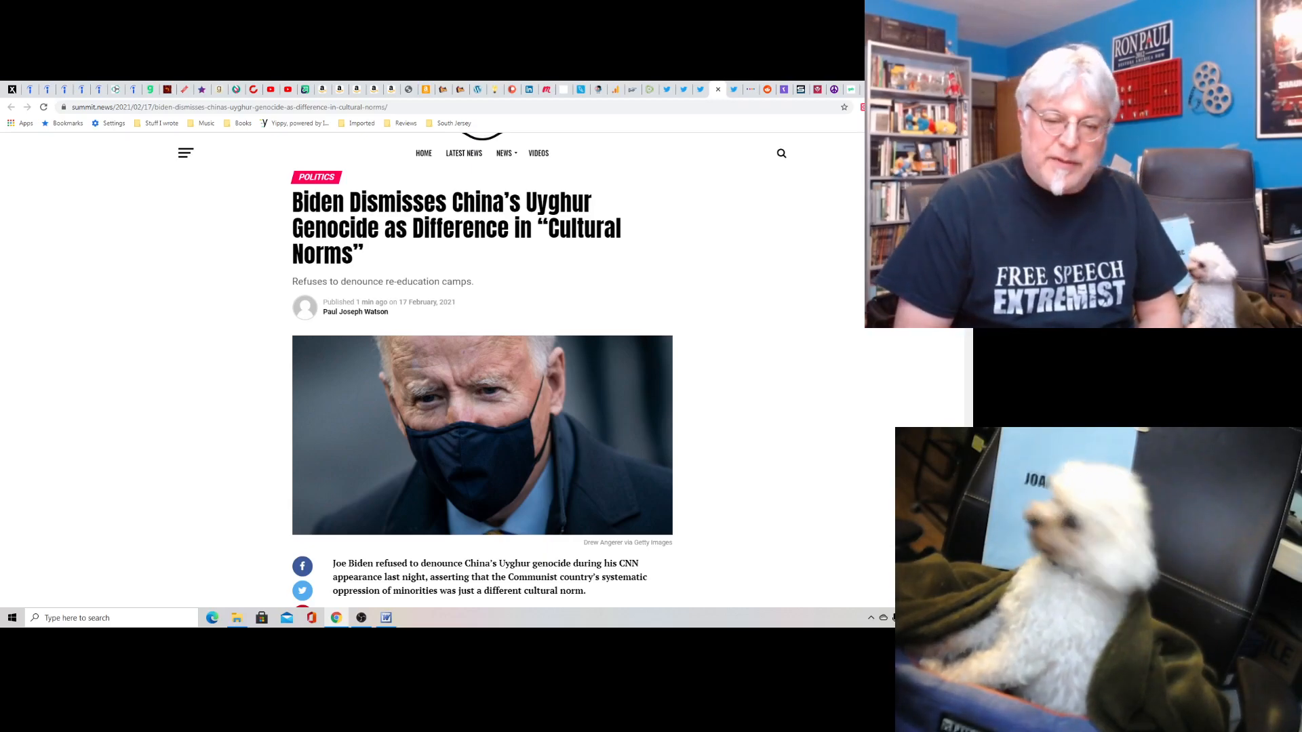
Step: Scroll past the header image to Biden's quotes and the embedded Steve Guest tweet
scroll("down", 3)
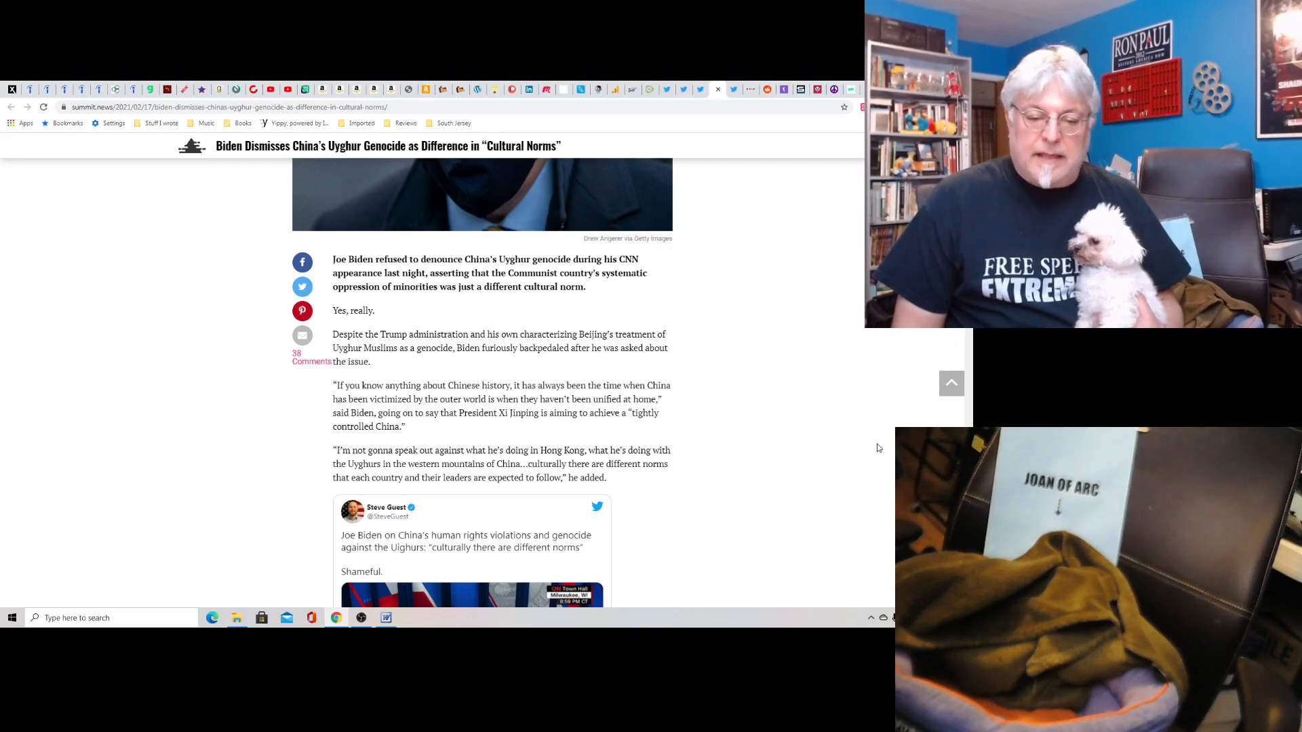
scroll("down", 3)
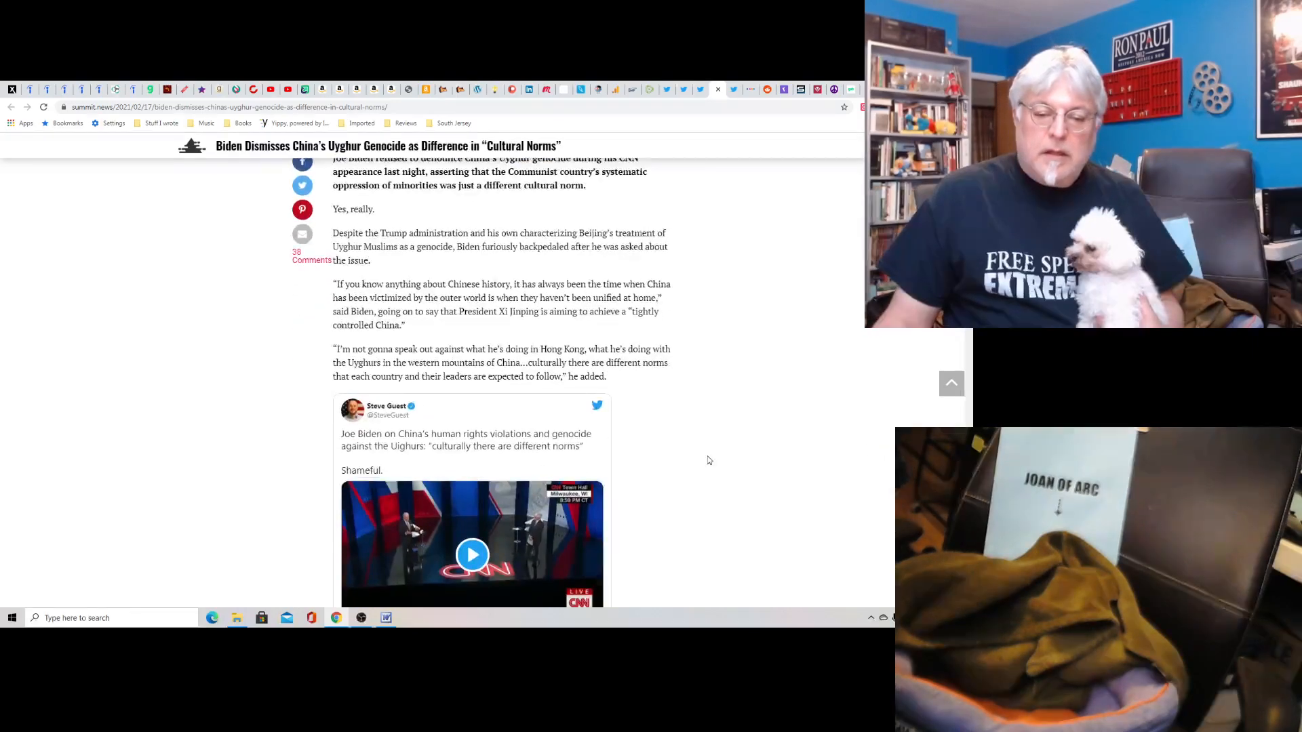
Step: Scroll past the CNN town hall clip to the paragraphs on Uyghur re-education camps
scroll("down", 3)
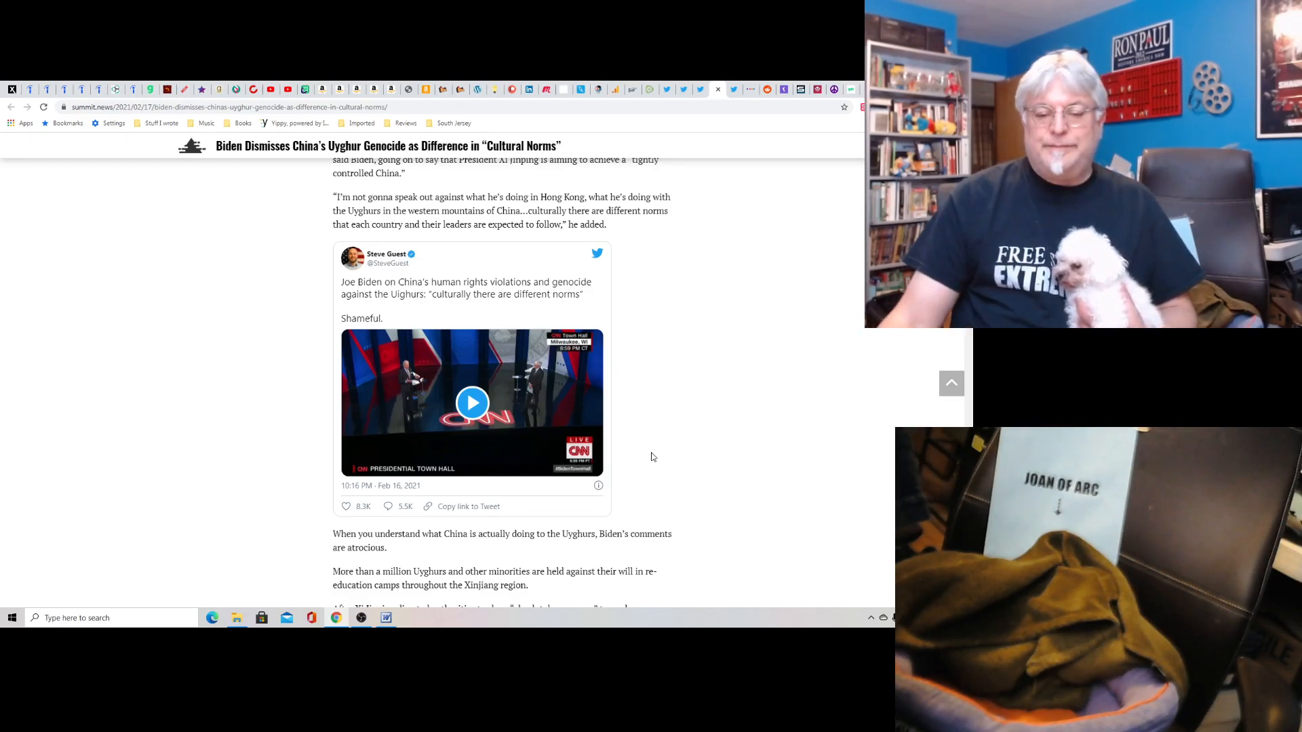
Step: Scroll back to the masked Biden photo and the article's opening paragraphs
scroll("down", 3)
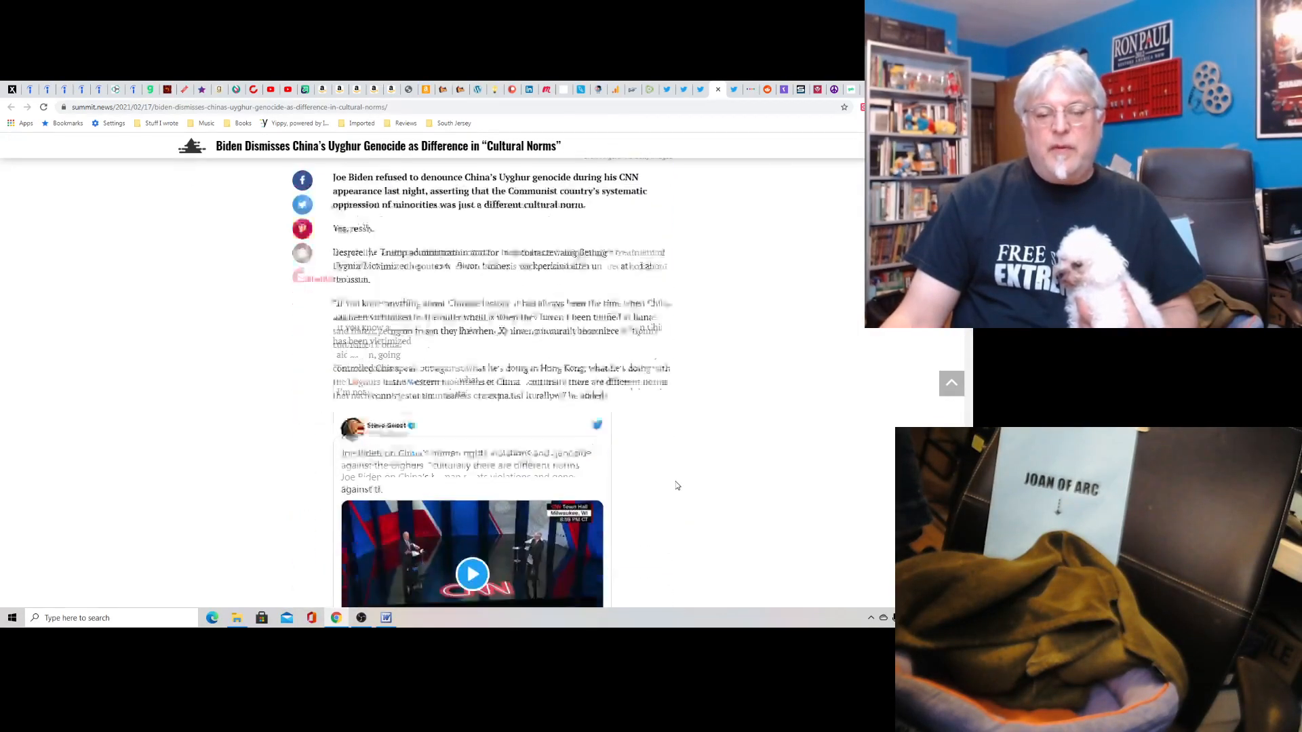
scroll("up", 3)
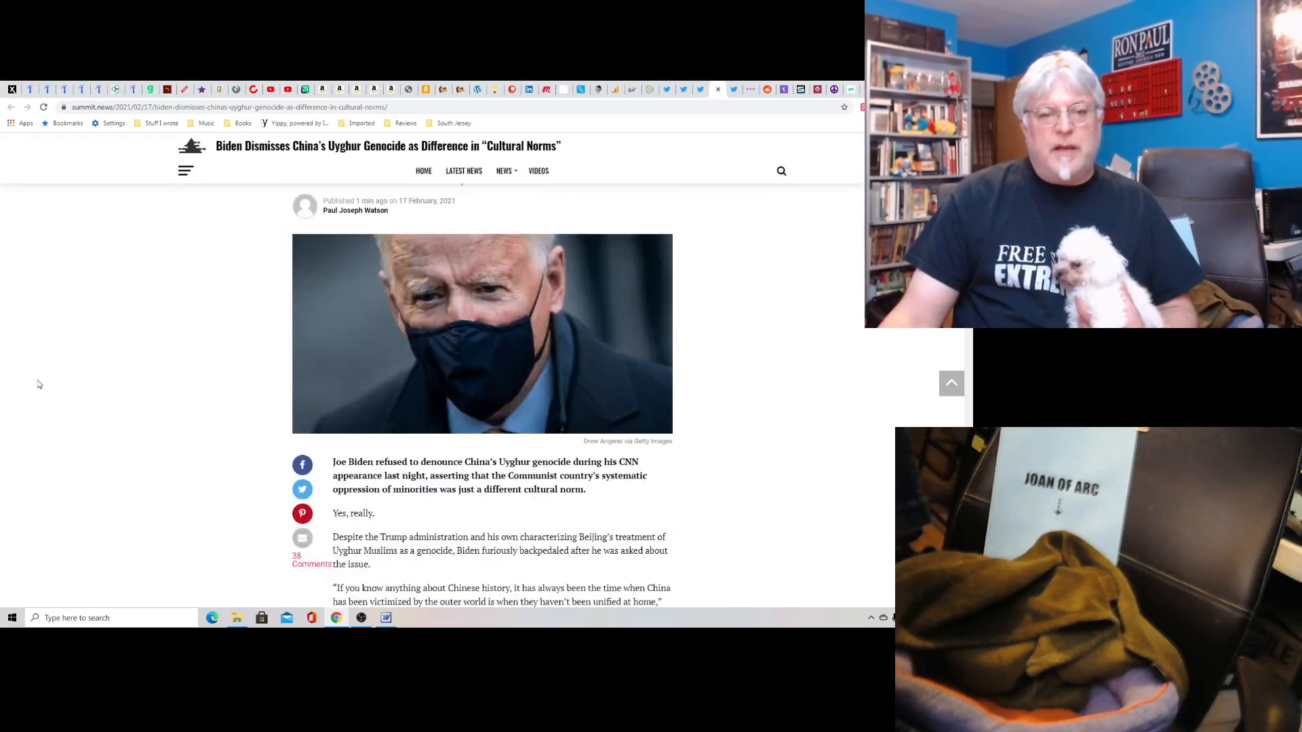
mouse_move(3, 370)
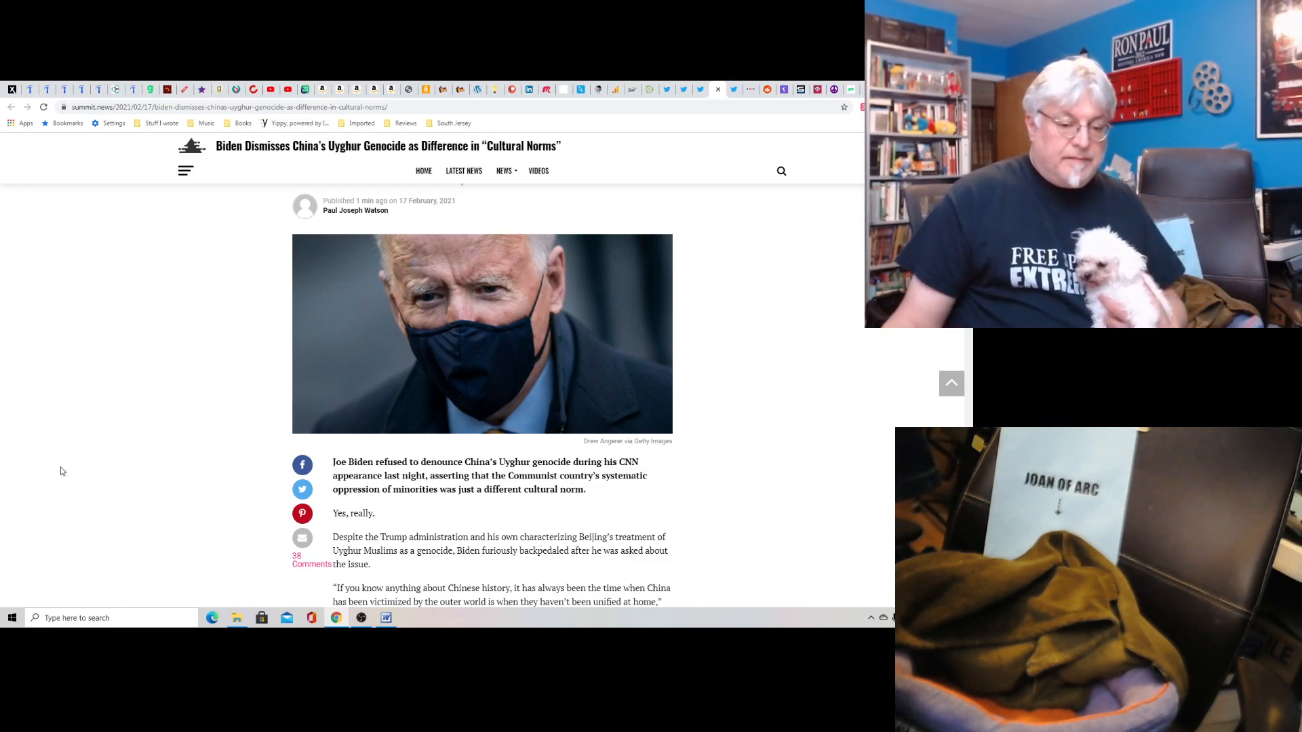
mouse_move(360, 617)
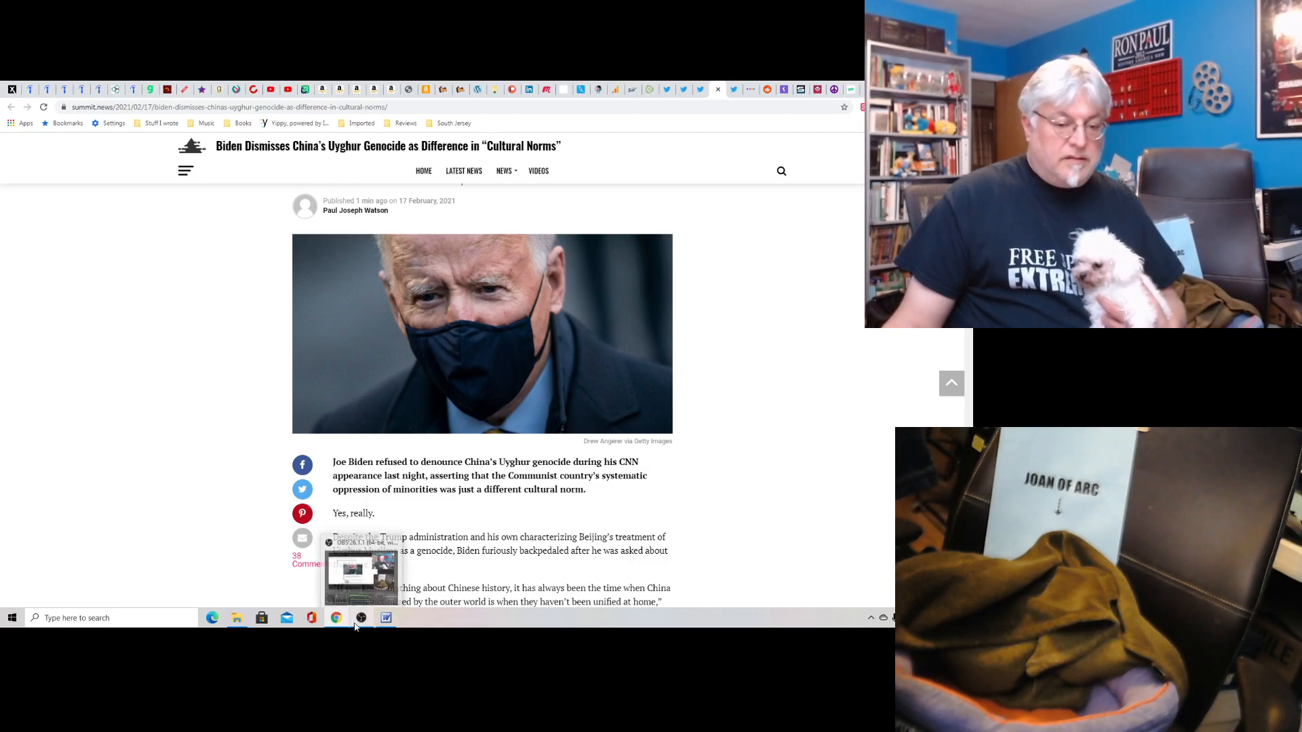